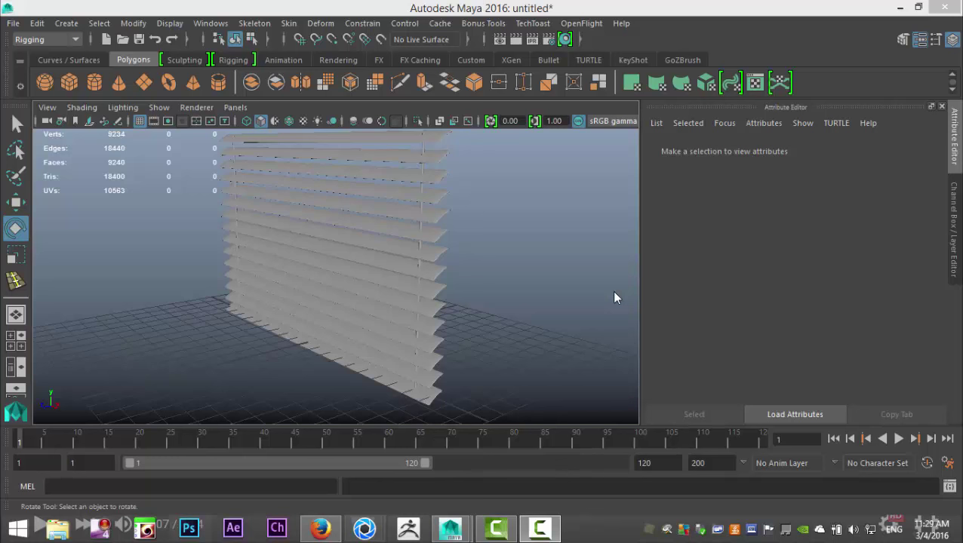
pyautogui.moveTo(508, 315)
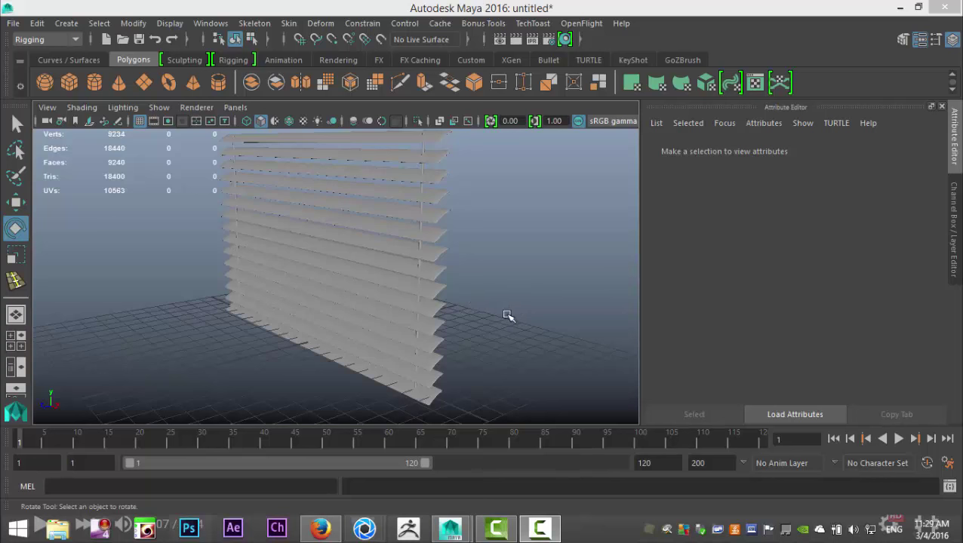
# - Tilt bottom slat pCube1 on X until it clamps at 84 degrees, then orbit the stack
pyautogui.moveTo(508, 315); pyautogui.dragTo(547, 244)
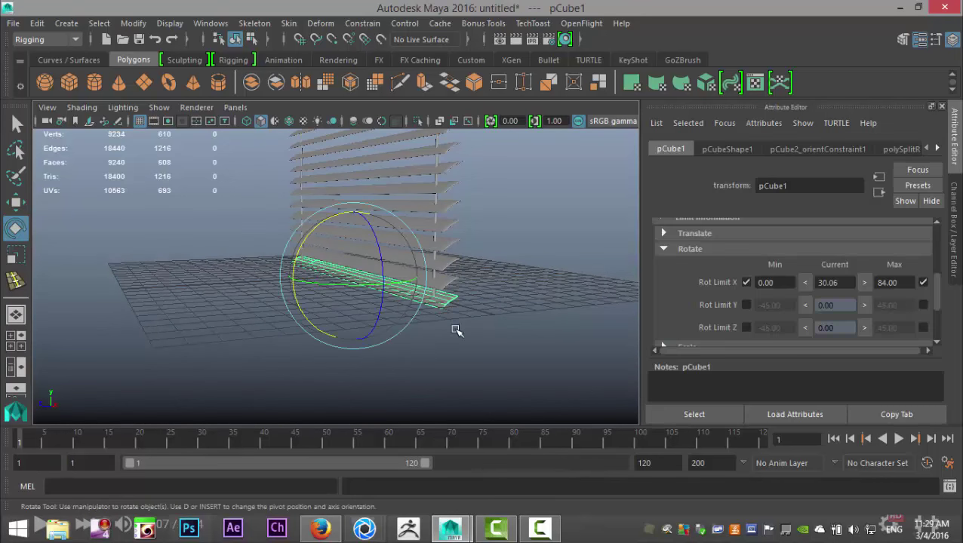
pyautogui.moveTo(457, 331); pyautogui.dragTo(328, 289)
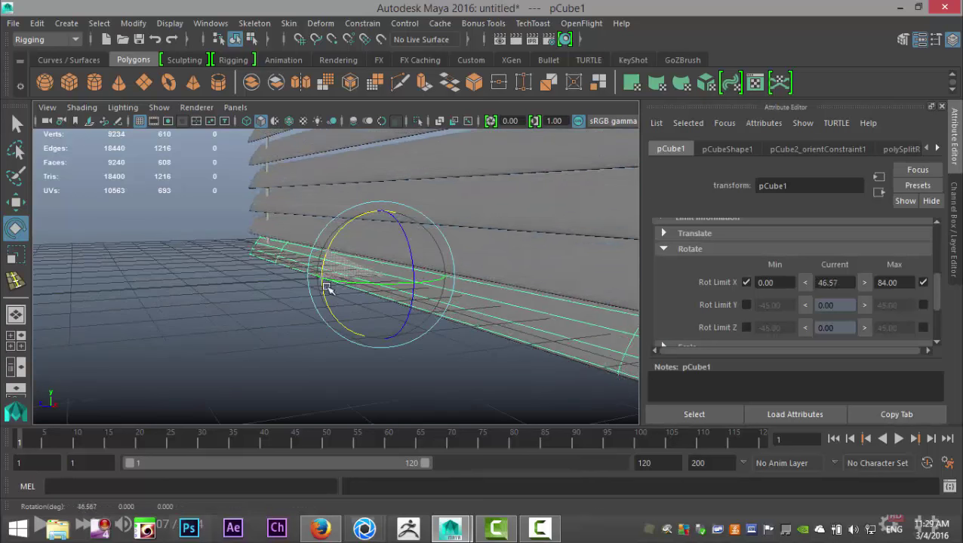
pyautogui.moveTo(328, 291); pyautogui.dragTo(344, 256)
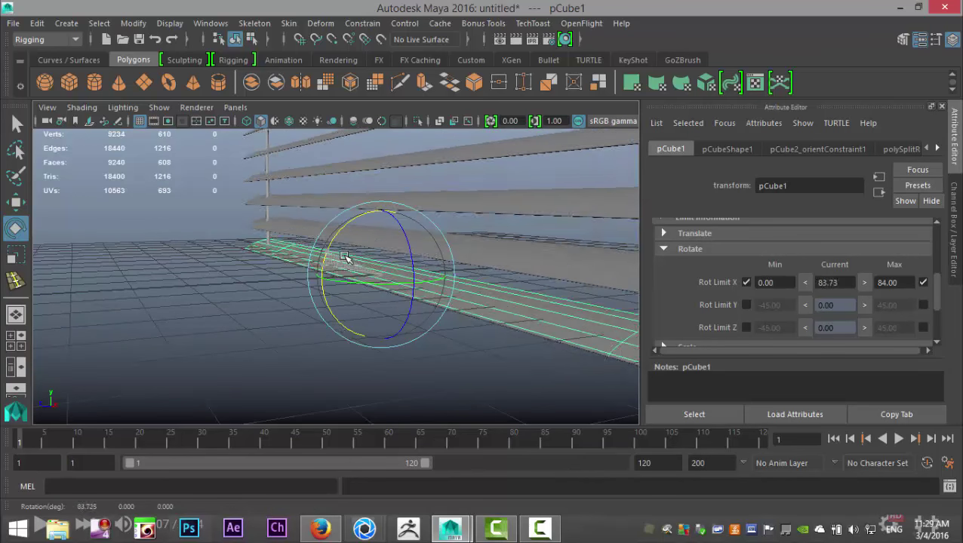
pyautogui.moveTo(344, 255); pyautogui.dragTo(235, 331)
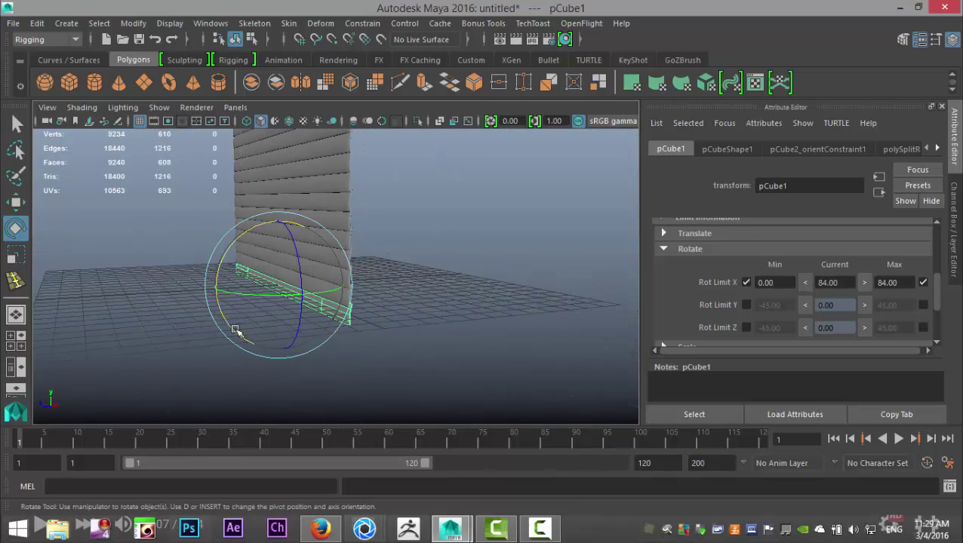
pyautogui.moveTo(234, 332); pyautogui.dragTo(264, 376)
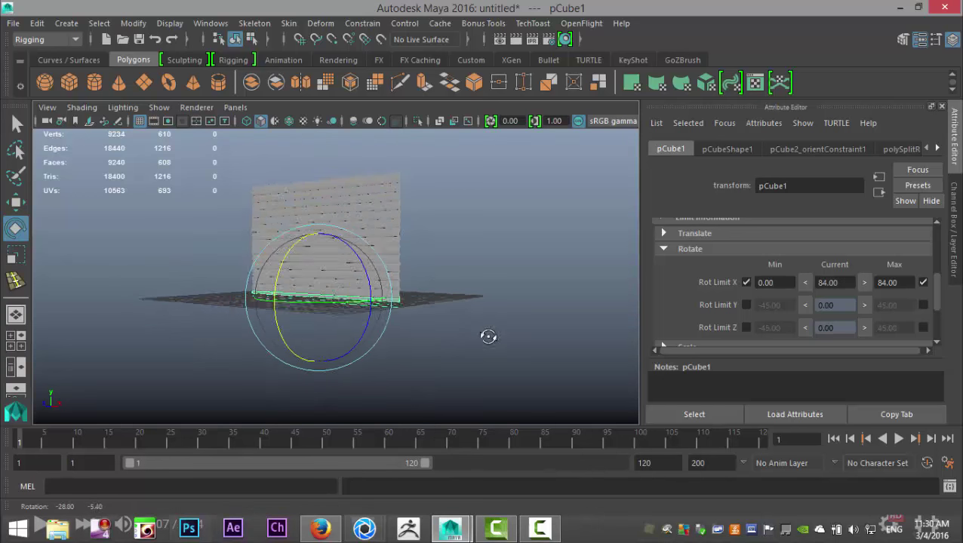
pyautogui.moveTo(488, 337); pyautogui.dragTo(429, 334)
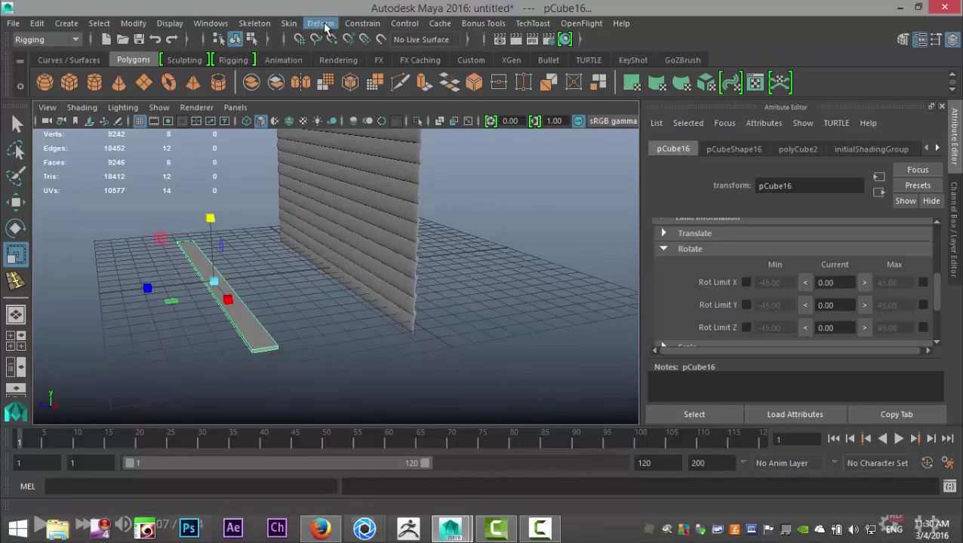
# - Bring up the Mesh Tools menu for the new thin slat pCube16
pyautogui.click(45, 39)
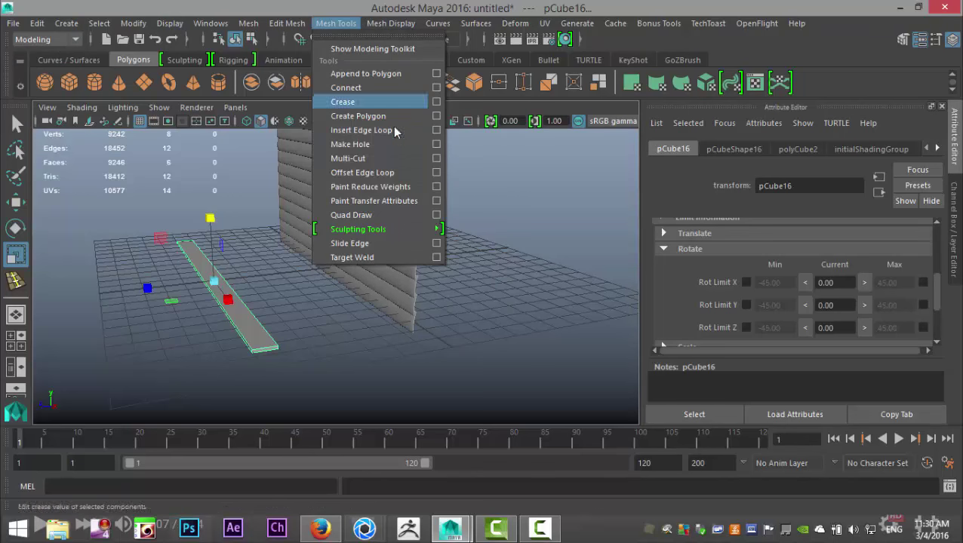
# - Insert 3 edge loops across pCube16 and raise its middle vertices into a shallow arch
pyautogui.click(361, 130)
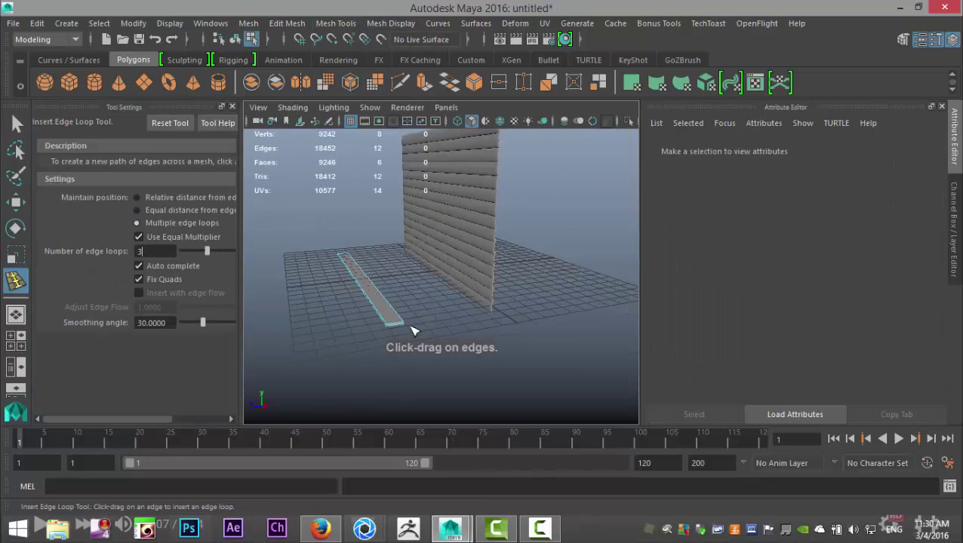
pyautogui.moveTo(370, 257); pyautogui.dragTo(400, 324)
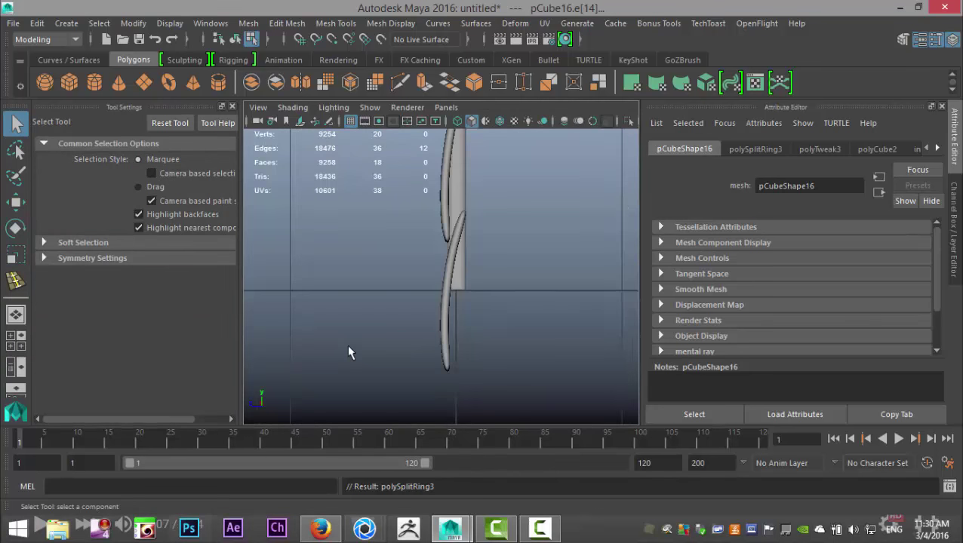
pyautogui.rightClick(350, 353)
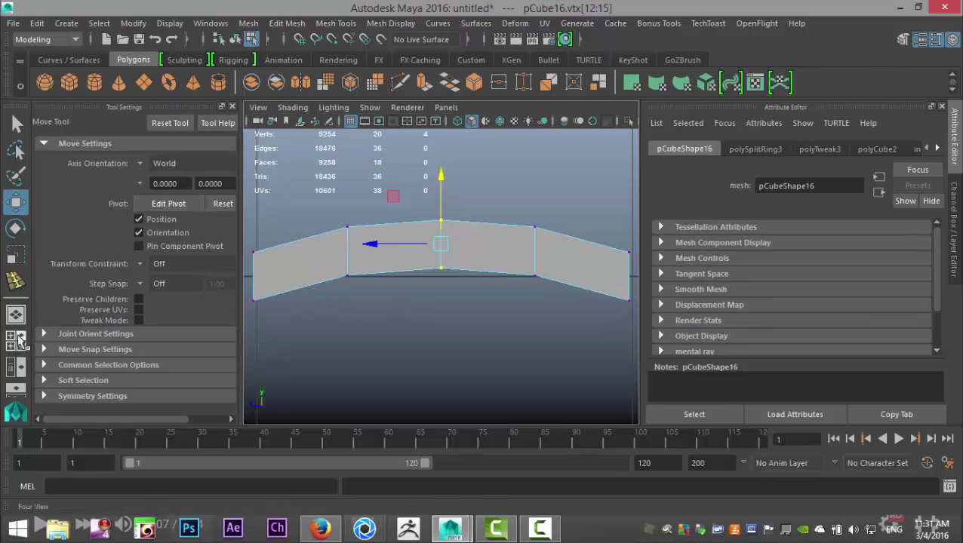
pyautogui.moveTo(438, 242); pyautogui.dragTo(453, 336)
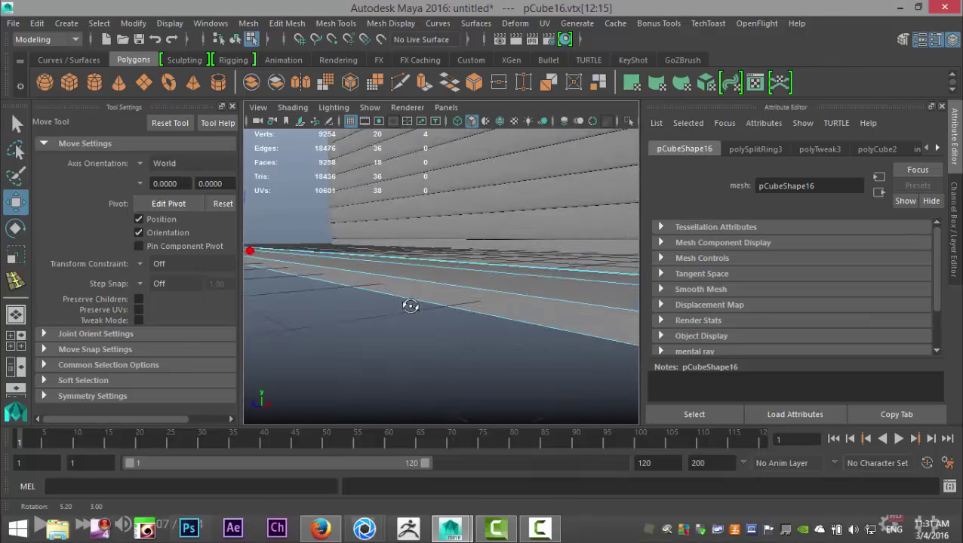
pyautogui.rightClick(411, 306)
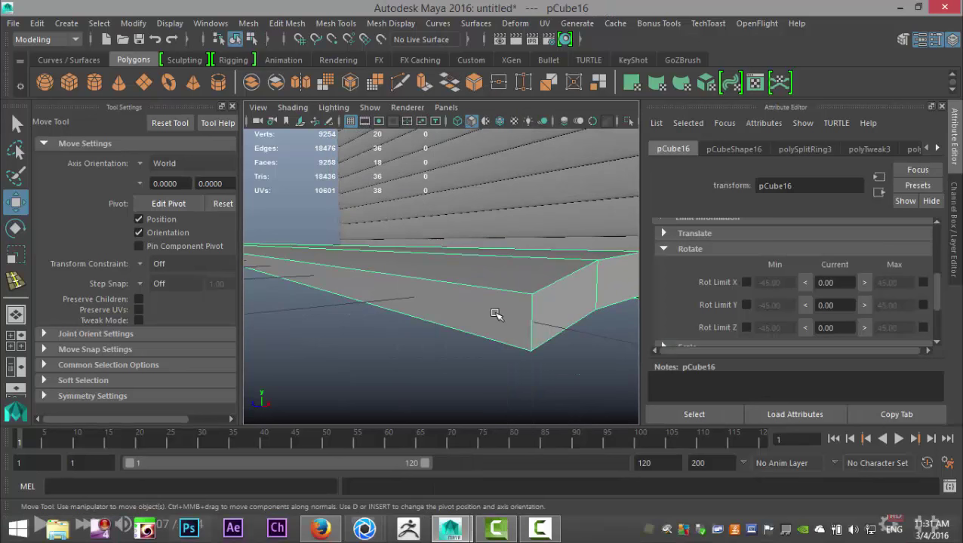
pyautogui.press('3')
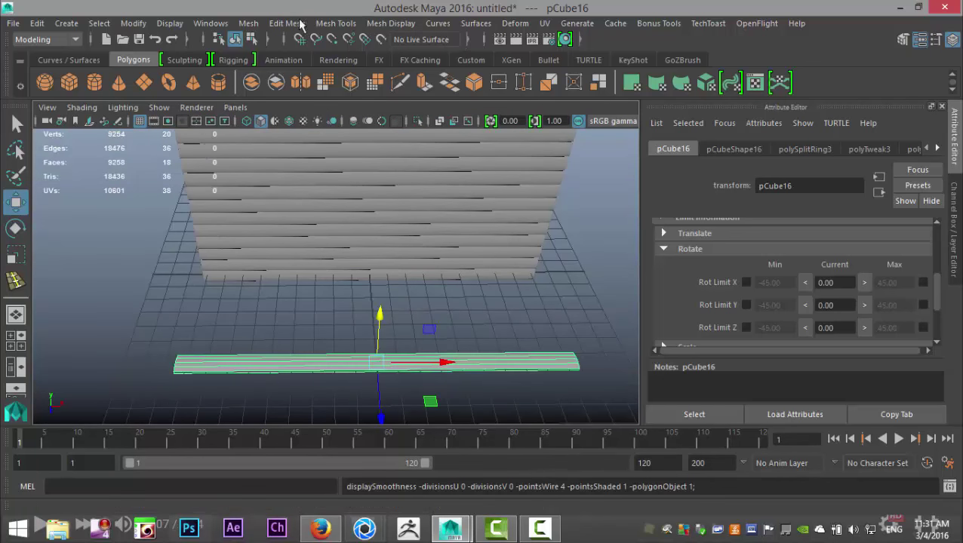
# - Insert additional edge loops near the ends of slat pCube16 to densify its mesh
pyautogui.click(336, 22)
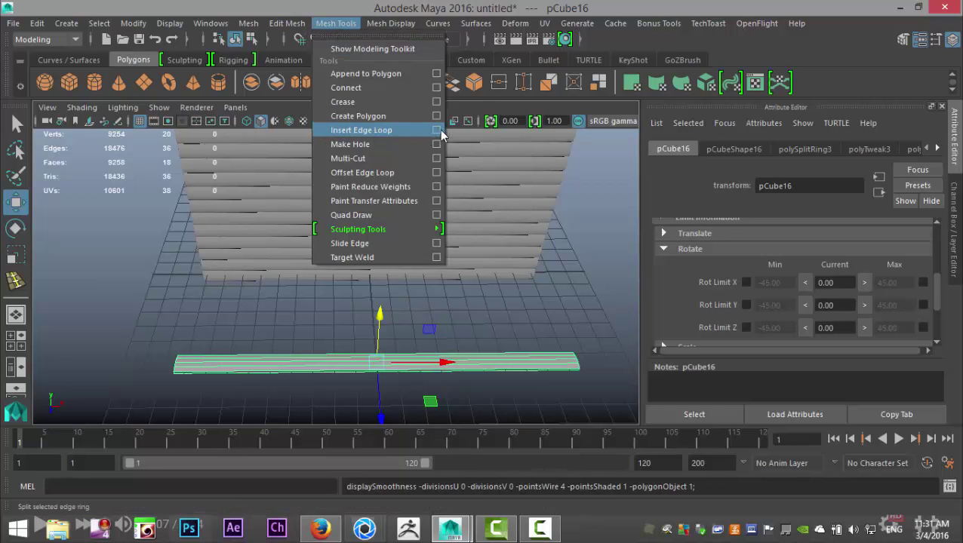
pyautogui.click(360, 129)
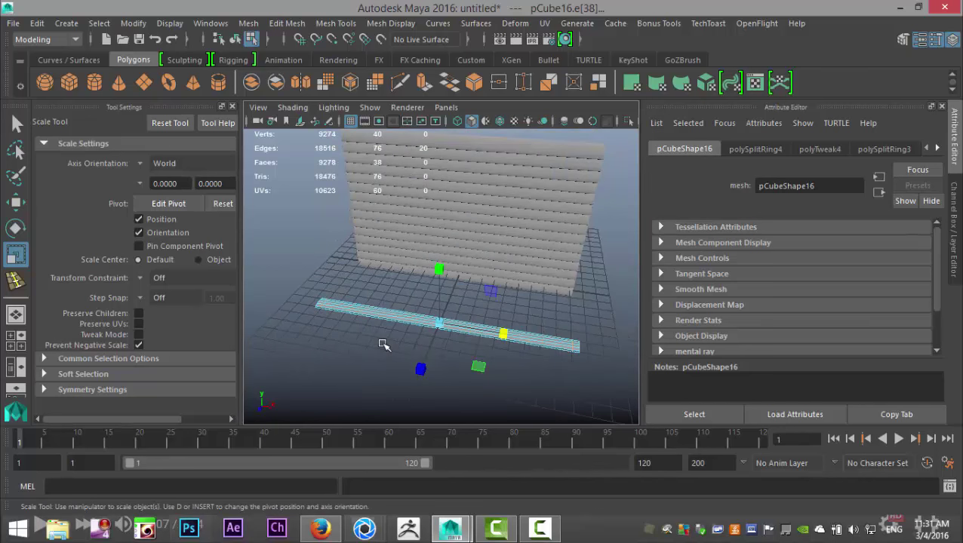
pyautogui.click(16, 123)
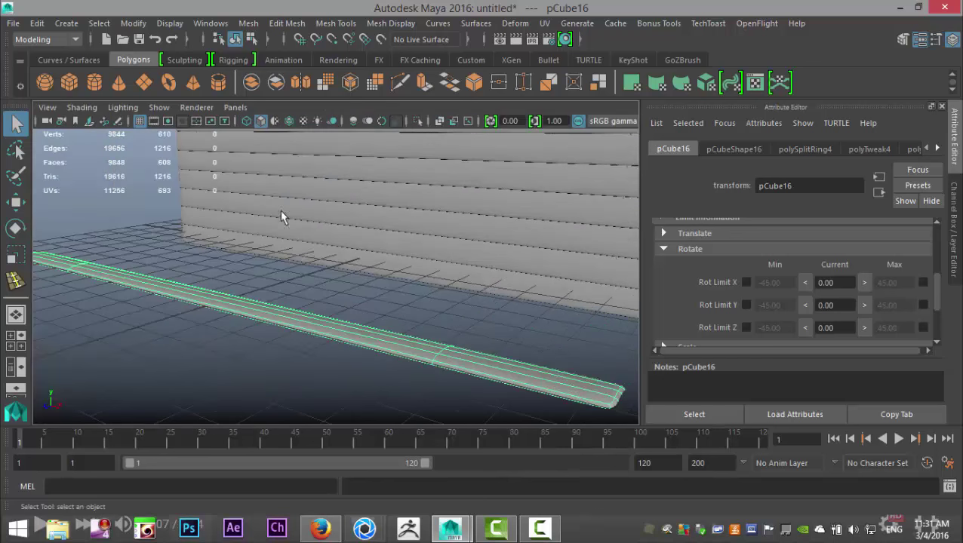
# - Move the duplicated slat pCube17 into position beside the blind
pyautogui.moveTo(283, 217); pyautogui.dragTo(477, 320)
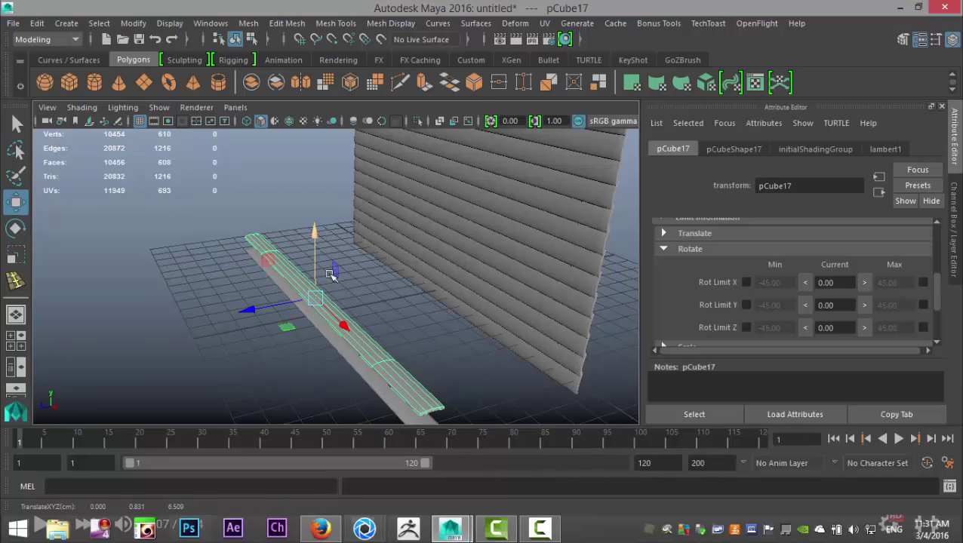
pyautogui.moveTo(329, 271); pyautogui.dragTo(353, 292)
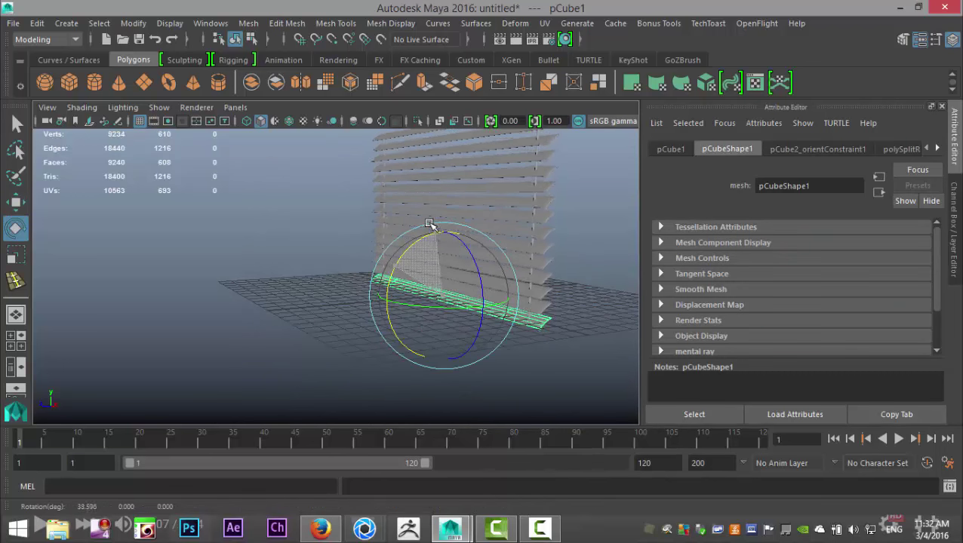
# - Tilt pCube1 further on X so the stack steepens, then orbit to inspect the slats
pyautogui.moveTo(430, 226); pyautogui.dragTo(185, 294)
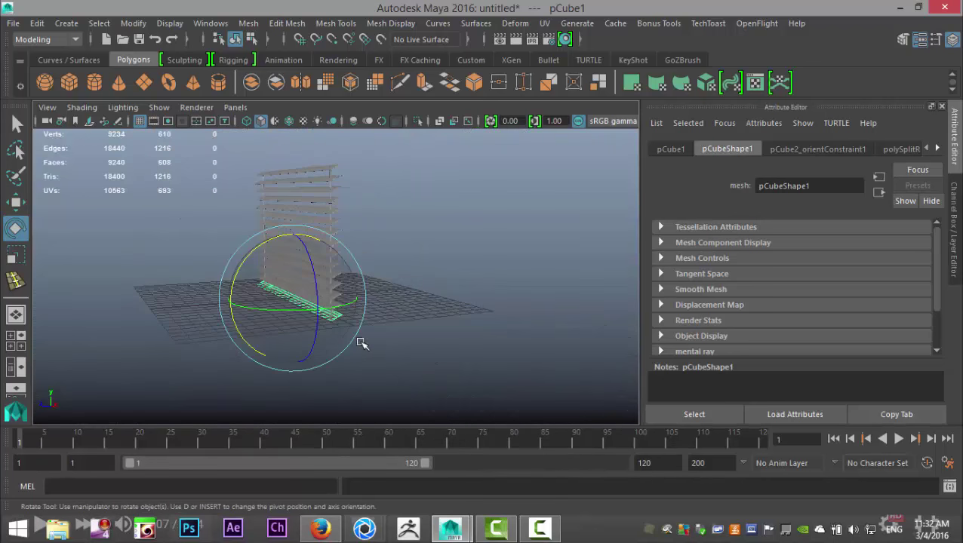
pyautogui.moveTo(362, 343); pyautogui.dragTo(359, 383)
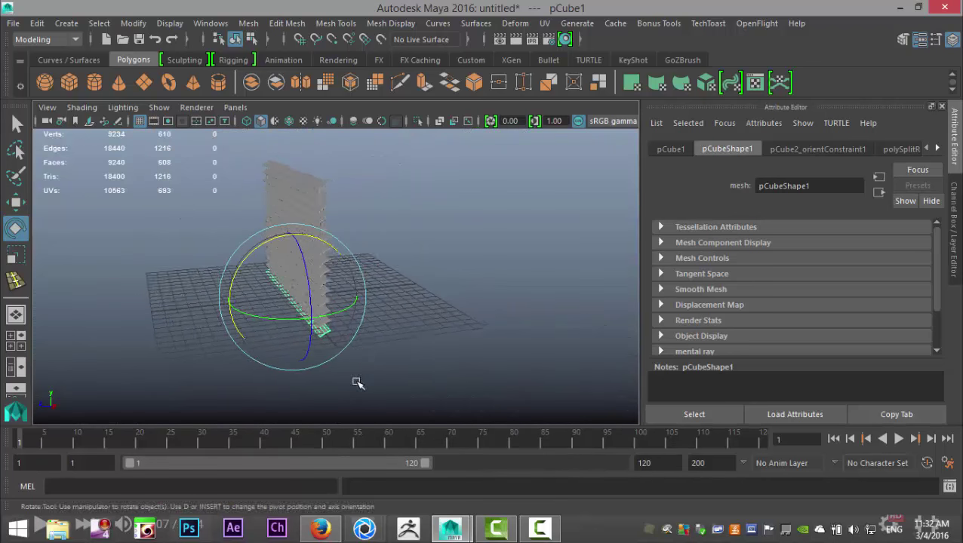
pyautogui.moveTo(357, 382); pyautogui.dragTo(440, 382)
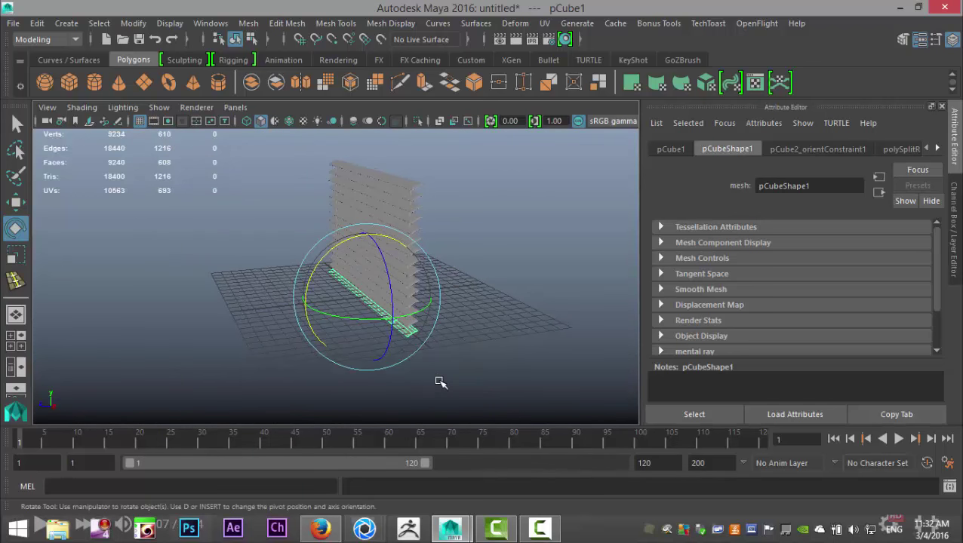
pyautogui.moveTo(441, 381); pyautogui.dragTo(363, 317)
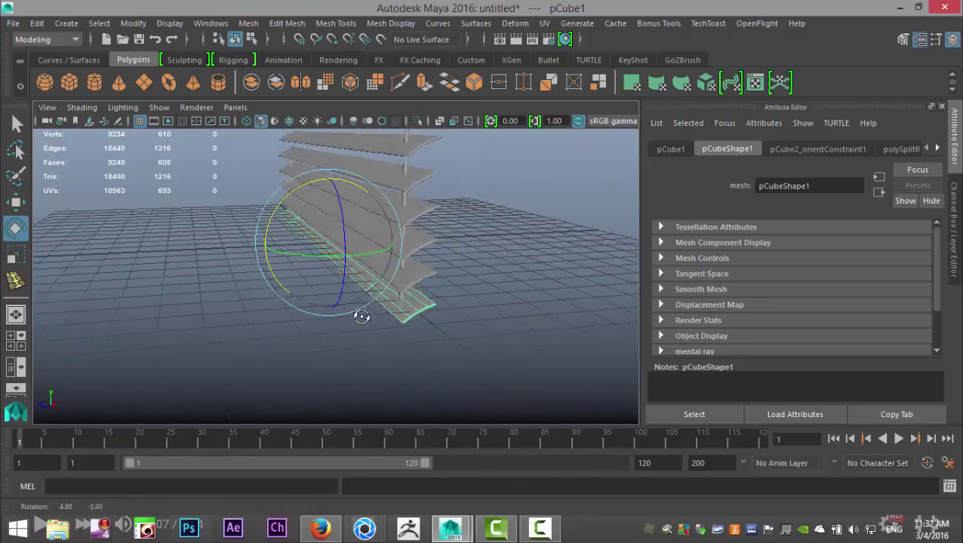
pyautogui.moveTo(361, 317); pyautogui.dragTo(377, 314)
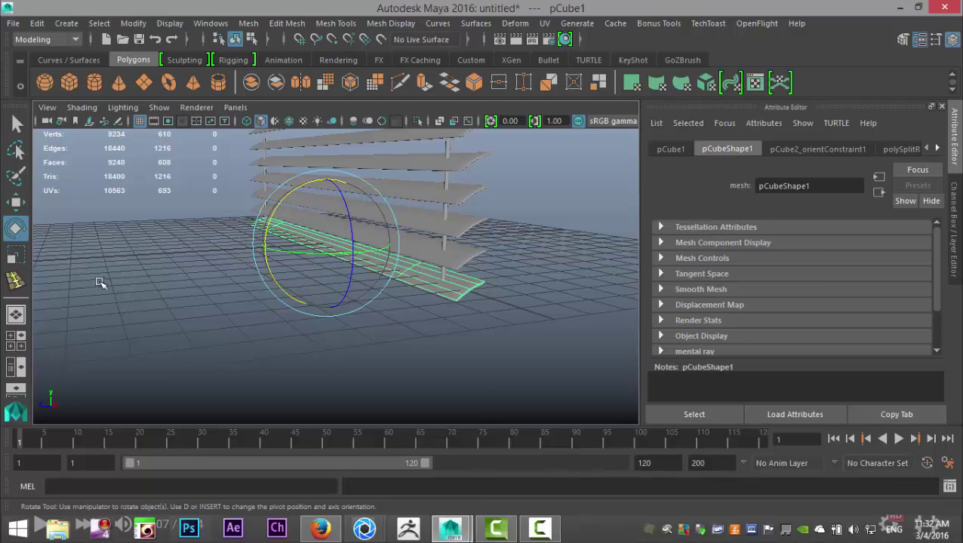
pyautogui.moveTo(101, 286)
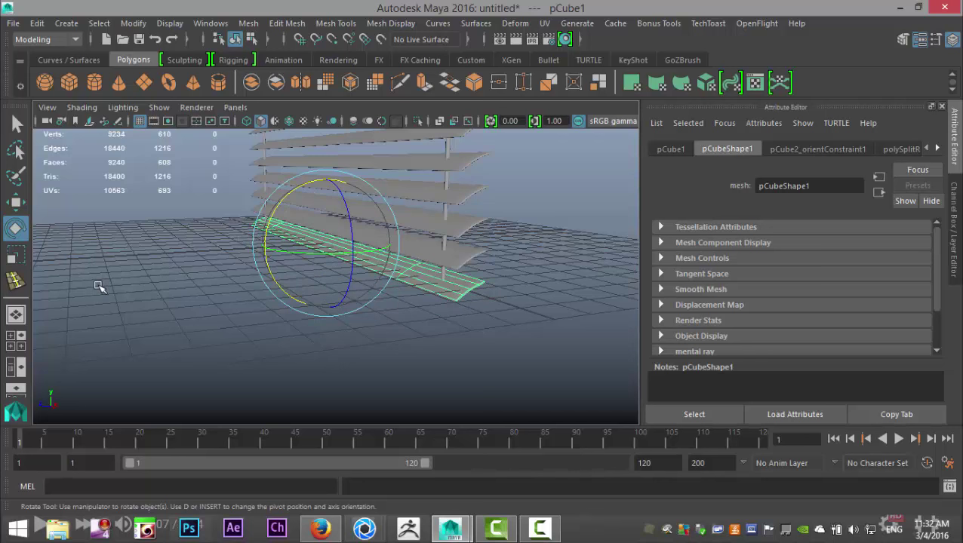
pyautogui.moveTo(150, 291)
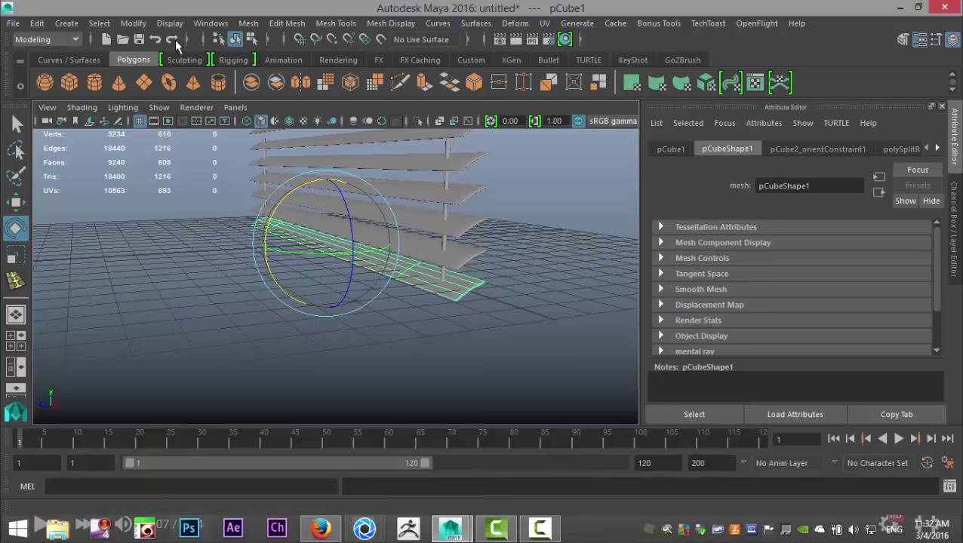
# - Select slat pCube2 and switch the menu set to Rigging
pyautogui.click(133, 23)
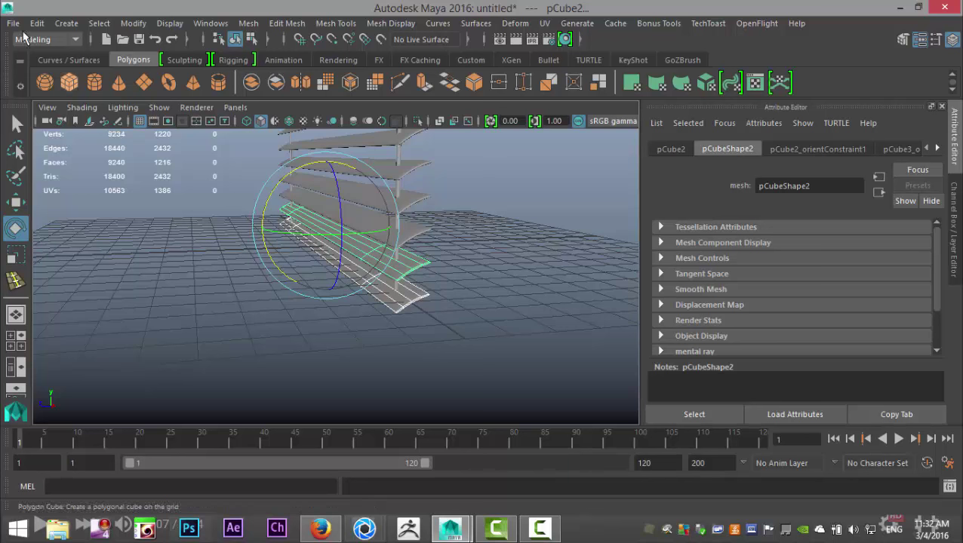
pyautogui.click(45, 39)
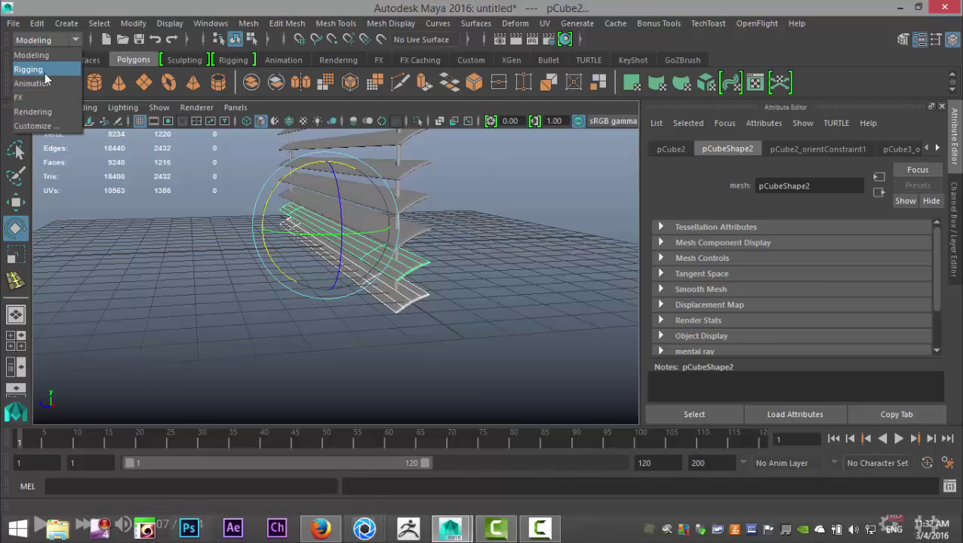
pyautogui.click(28, 69)
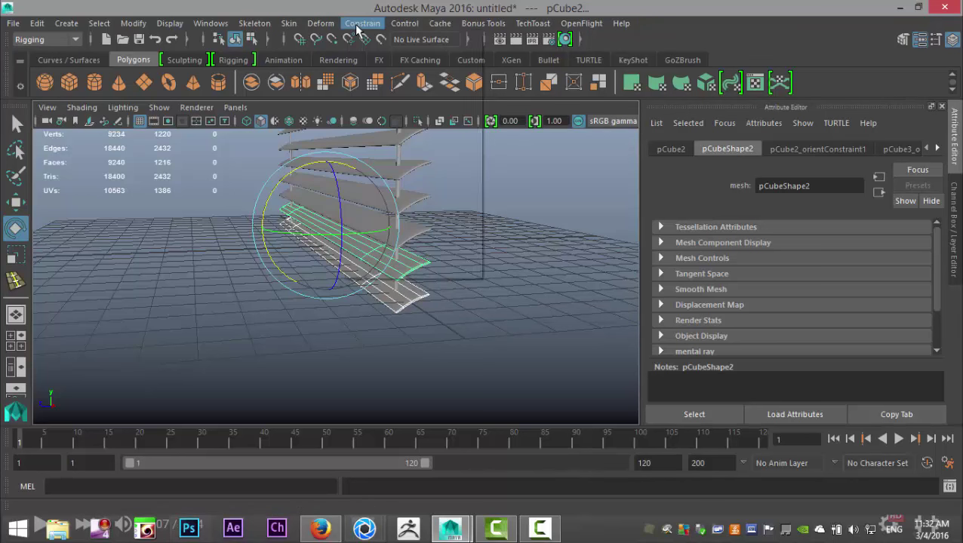
# - Clear the selection, then pick a lower slat to check its orient constraint
pyautogui.click(362, 23)
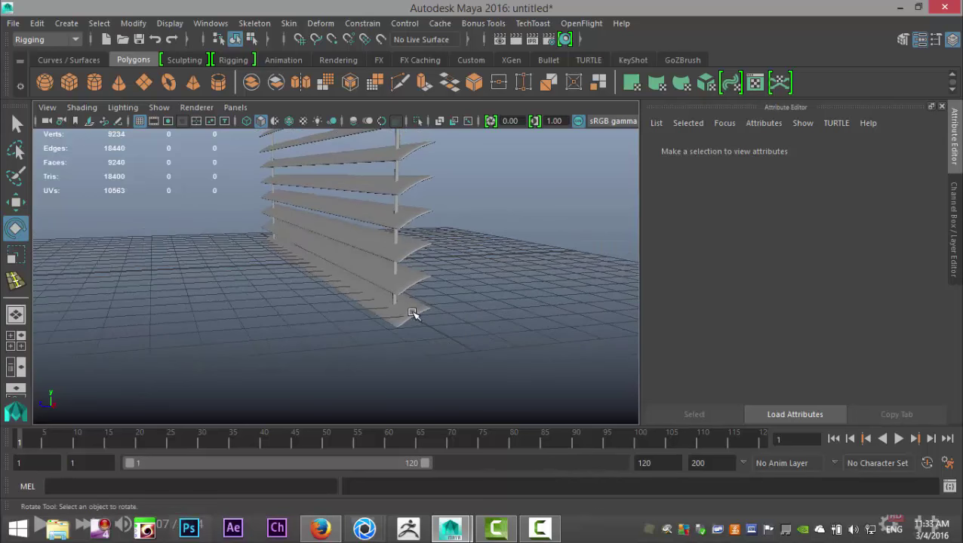
pyautogui.click(414, 312)
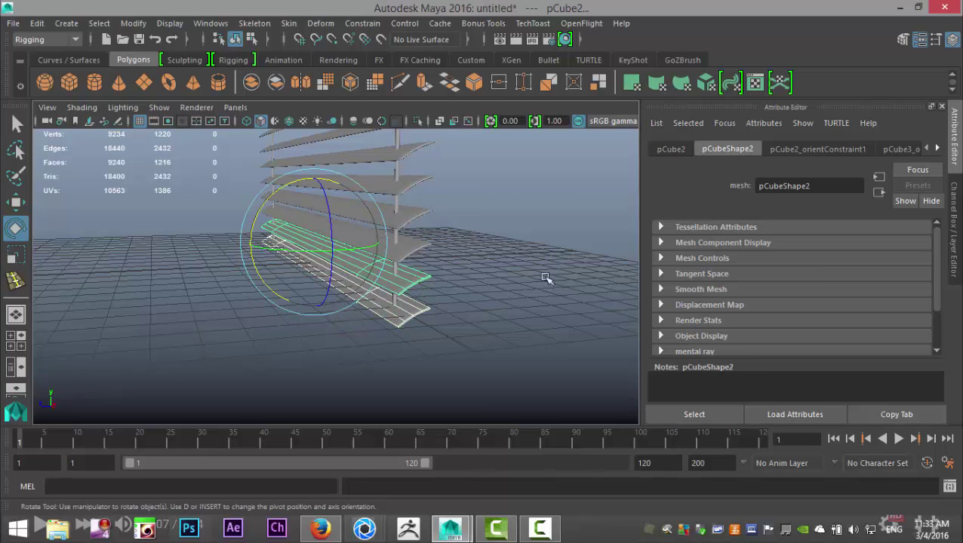
pyautogui.moveTo(424, 281)
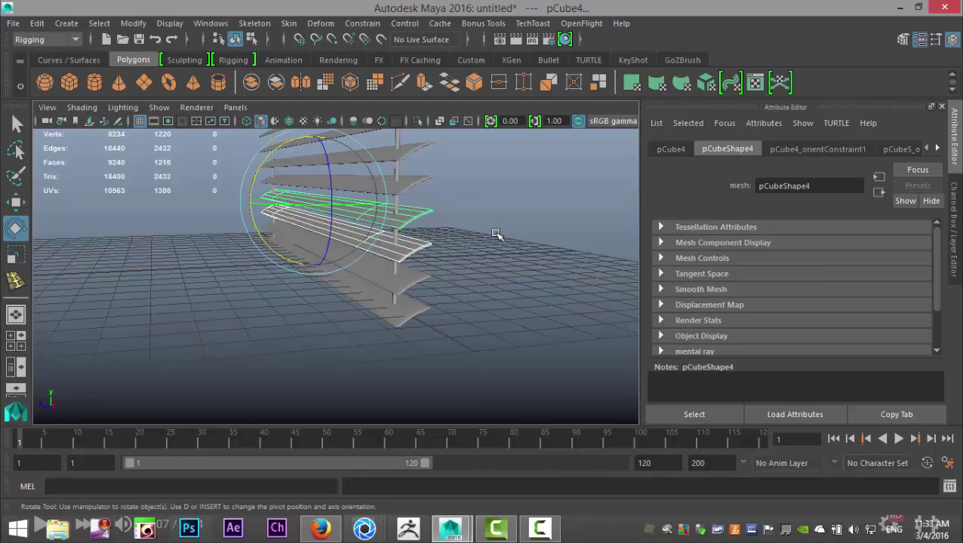
pyautogui.moveTo(420, 217)
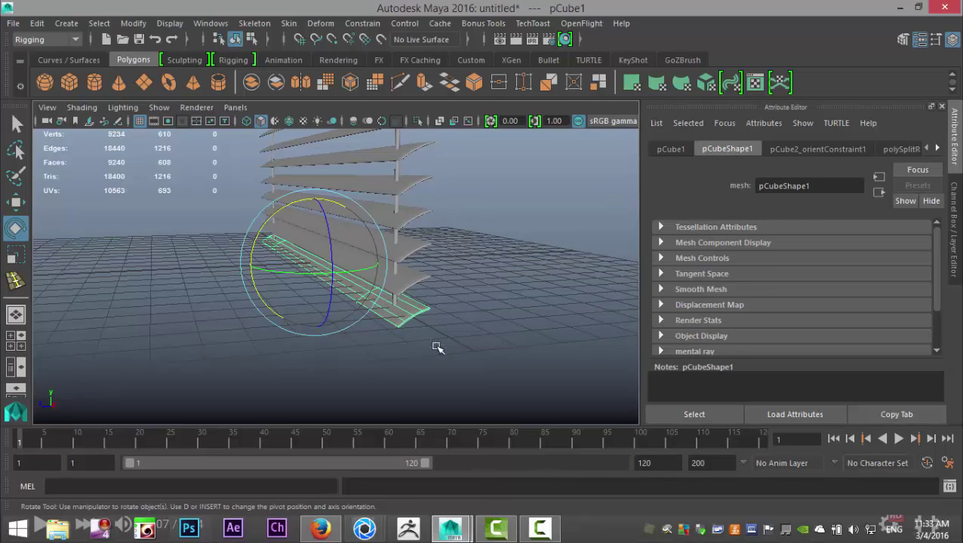
pyautogui.moveTo(438, 347); pyautogui.dragTo(249, 257)
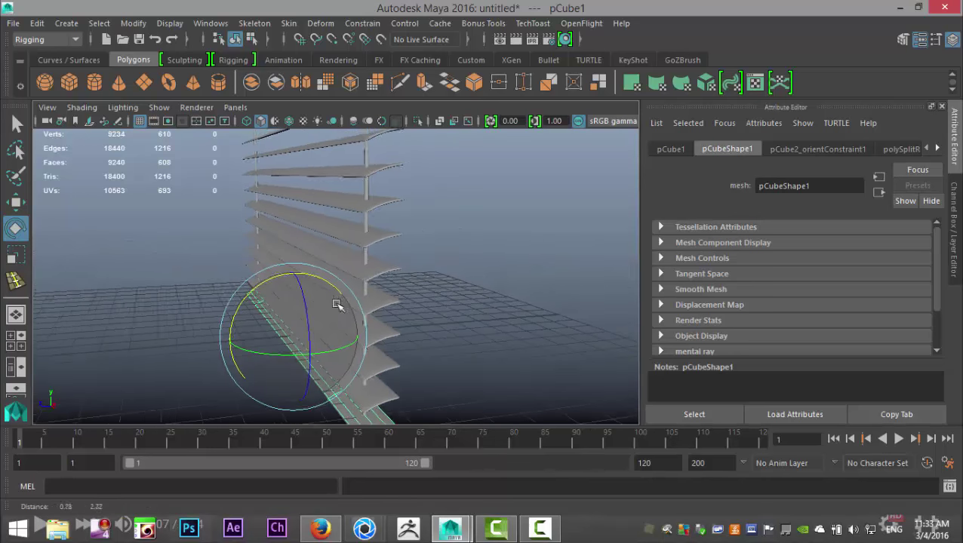
pyautogui.moveTo(336, 306); pyautogui.dragTo(434, 298)
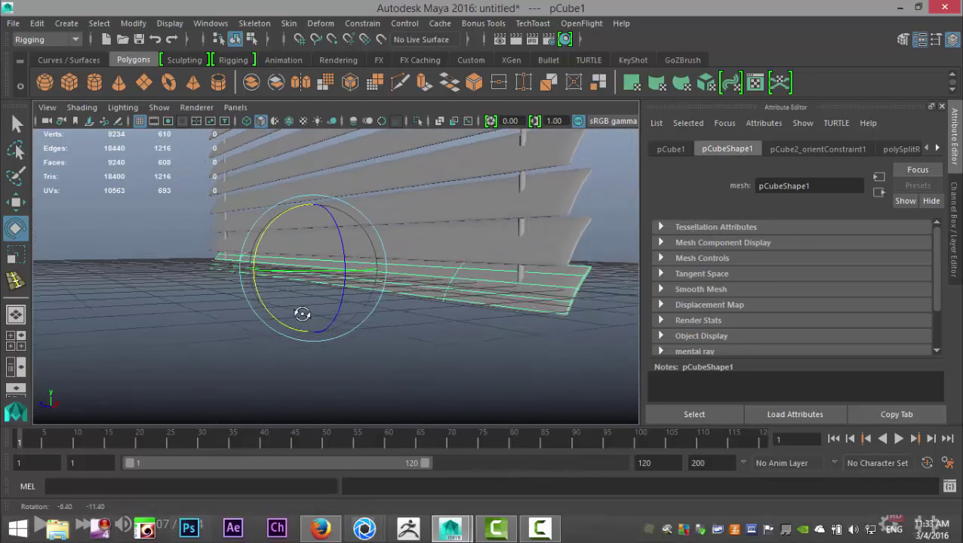
pyautogui.moveTo(302, 314); pyautogui.dragTo(289, 327)
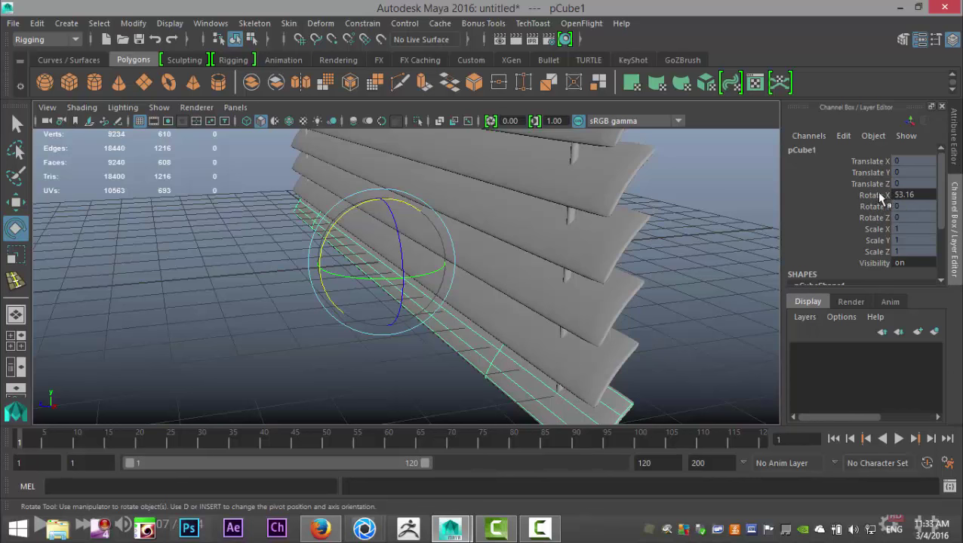
pyautogui.moveTo(875, 198)
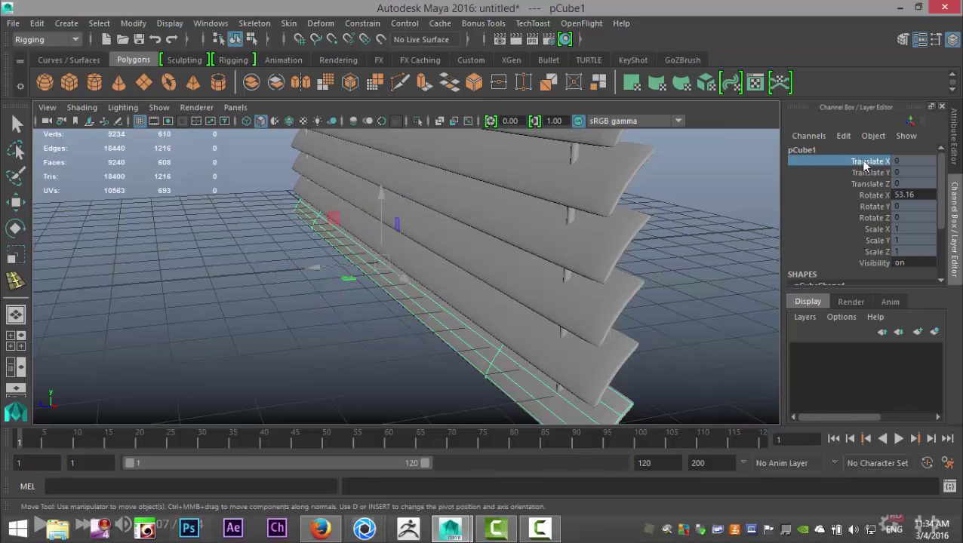
# - Select pCube1's Translate X/Y/Z and Rotate Y/Z channels in the Channel Box for locking
pyautogui.click(871, 177)
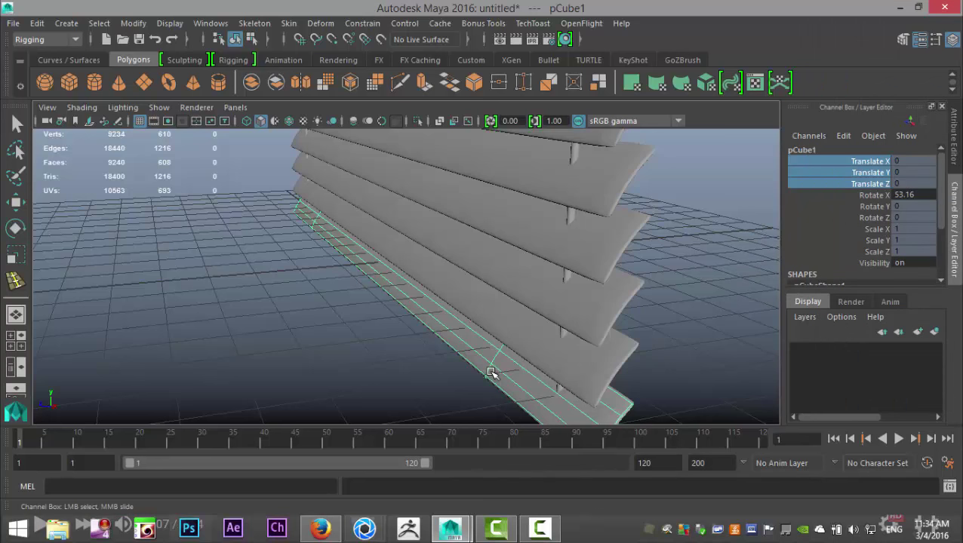
pyautogui.moveTo(488, 369)
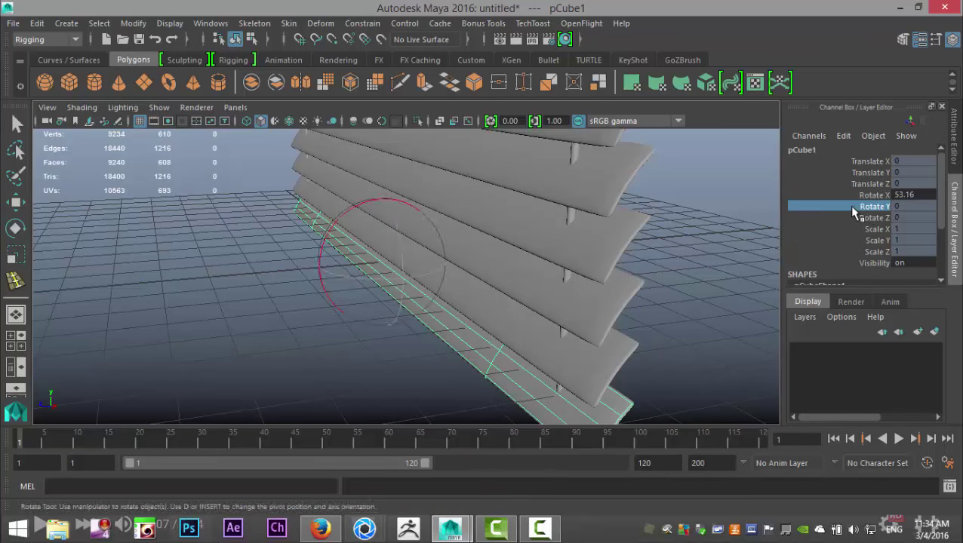
pyautogui.moveTo(853, 206); pyautogui.dragTo(857, 253)
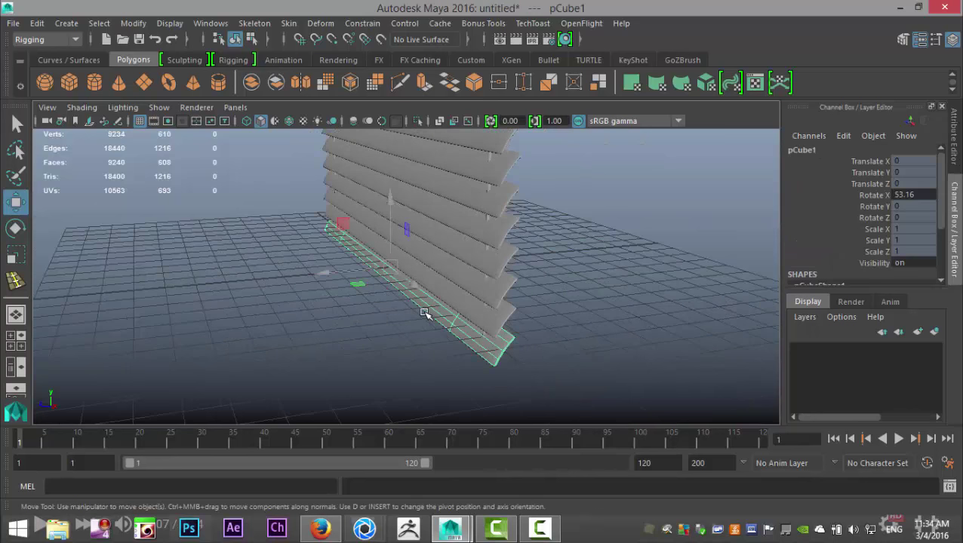
# - Rotate pCube1 on X back toward 0; it ends clamped at the 84-degree limit
pyautogui.click(15, 228)
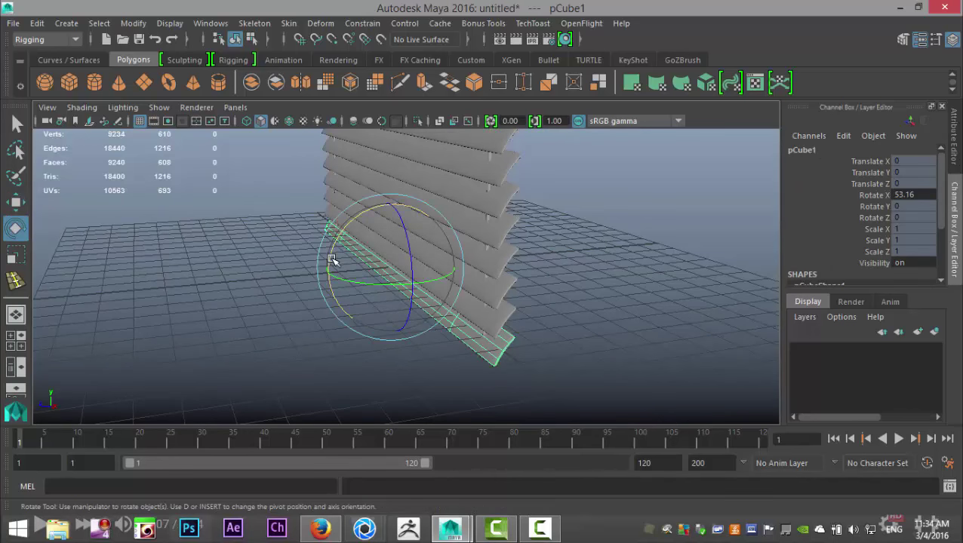
pyautogui.moveTo(334, 259); pyautogui.dragTo(372, 238)
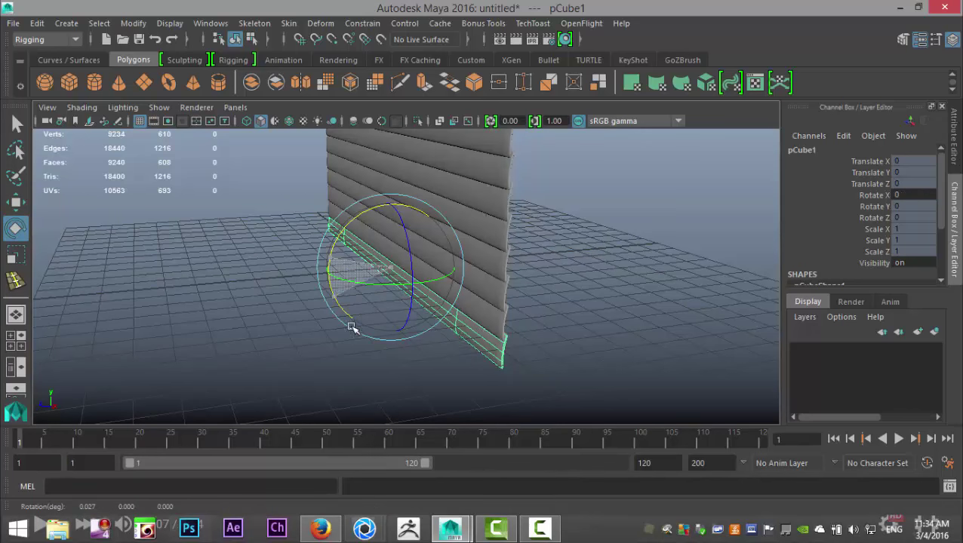
pyautogui.moveTo(353, 328); pyautogui.dragTo(317, 262)
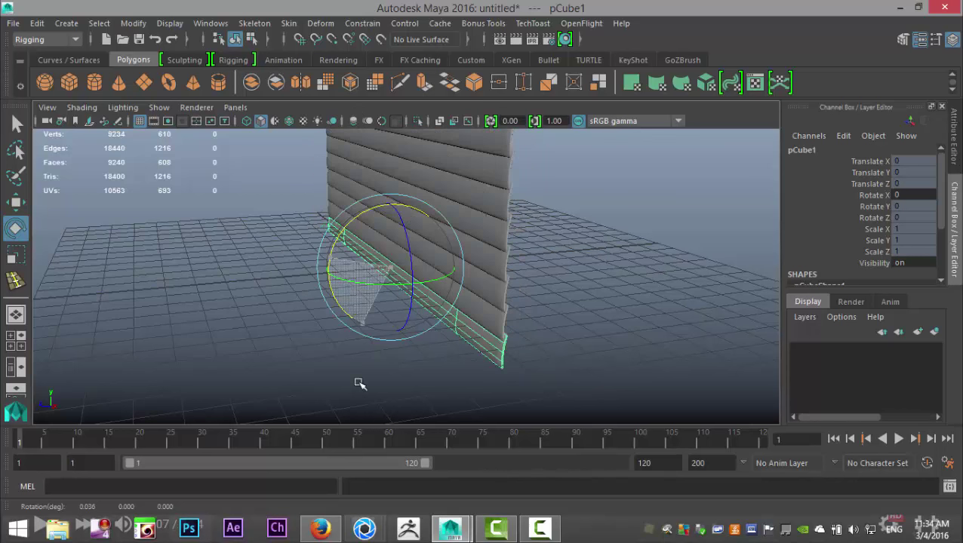
pyautogui.moveTo(361, 385); pyautogui.dragTo(316, 221)
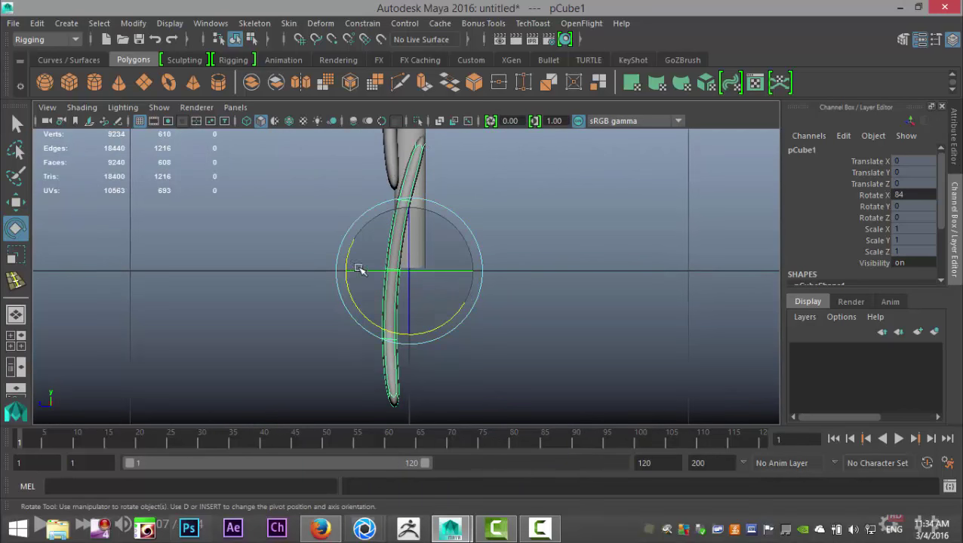
# - Rotate the bottom slat from 84 degrees back to just above flat on X
pyautogui.moveTo(360, 270); pyautogui.dragTo(441, 139)
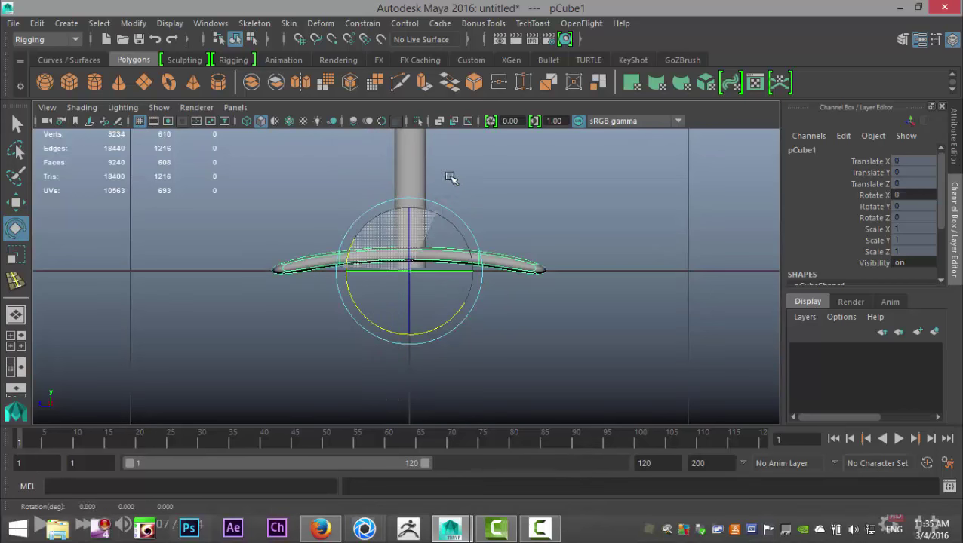
pyautogui.moveTo(452, 179); pyautogui.dragTo(463, 170)
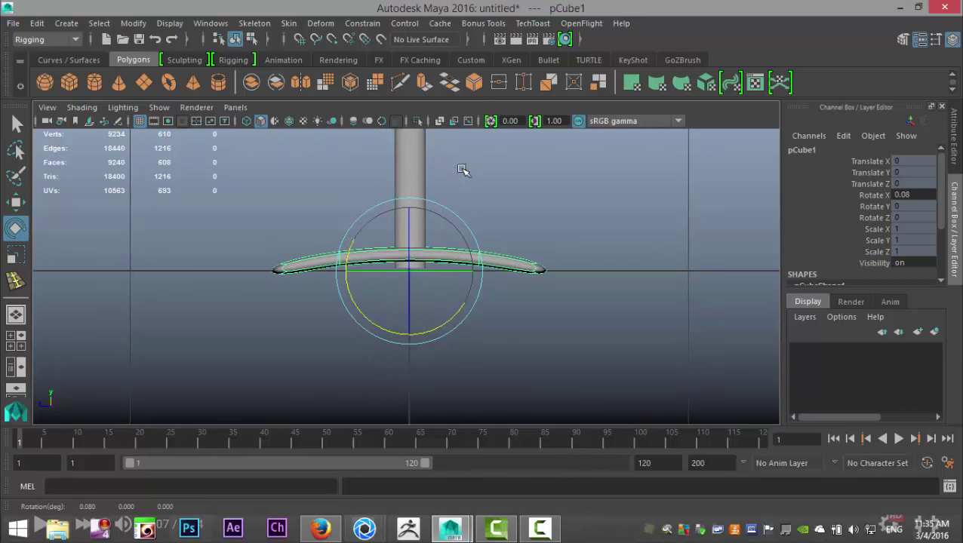
pyautogui.moveTo(585, 238)
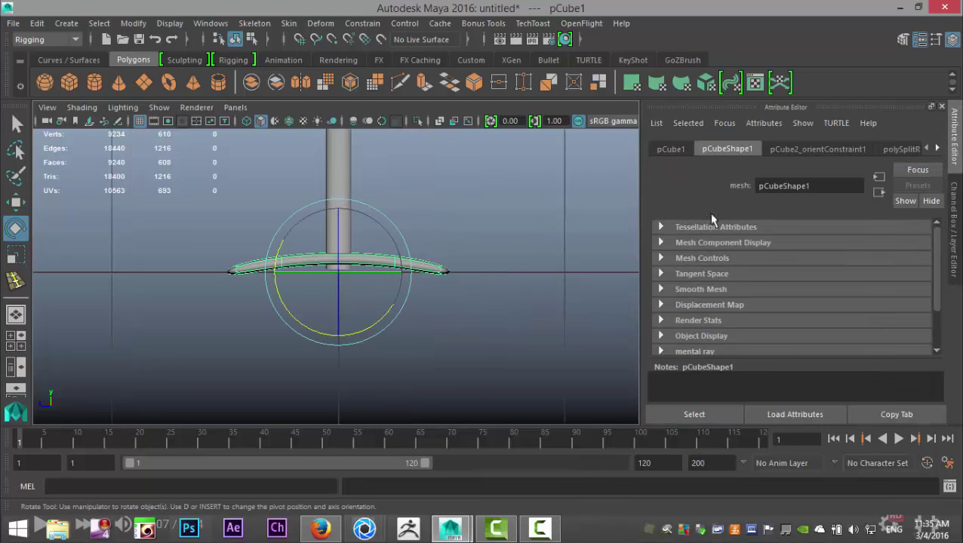
# - Limit pCube1's X rotation to 0–84 degrees, test both extremes, and orbit back to perspective
pyautogui.click(670, 149)
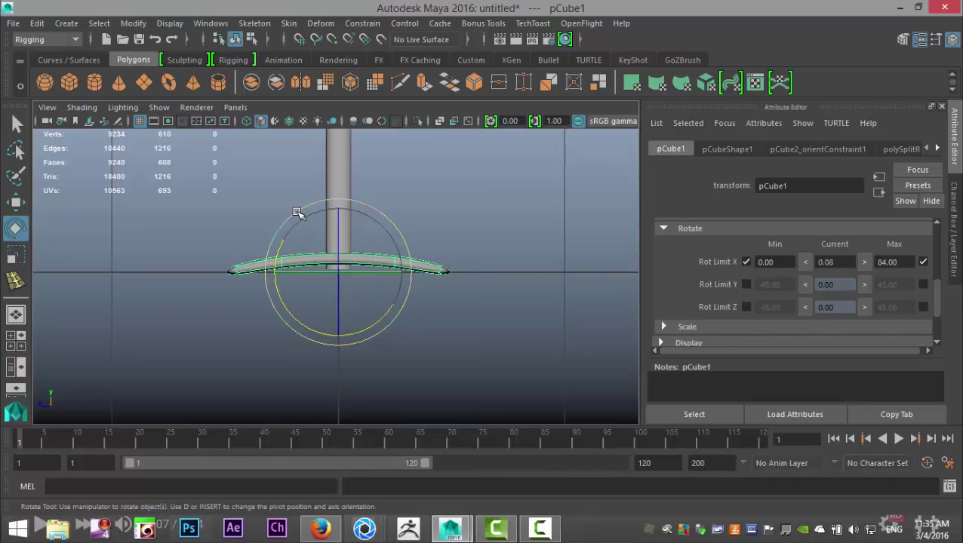
pyautogui.moveTo(297, 211); pyautogui.dragTo(291, 293)
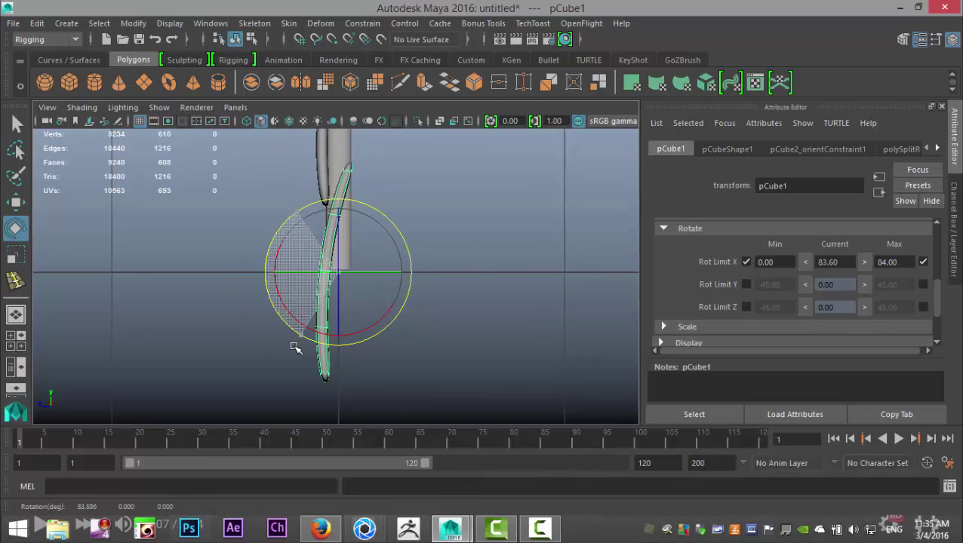
pyautogui.moveTo(297, 347); pyautogui.dragTo(289, 379)
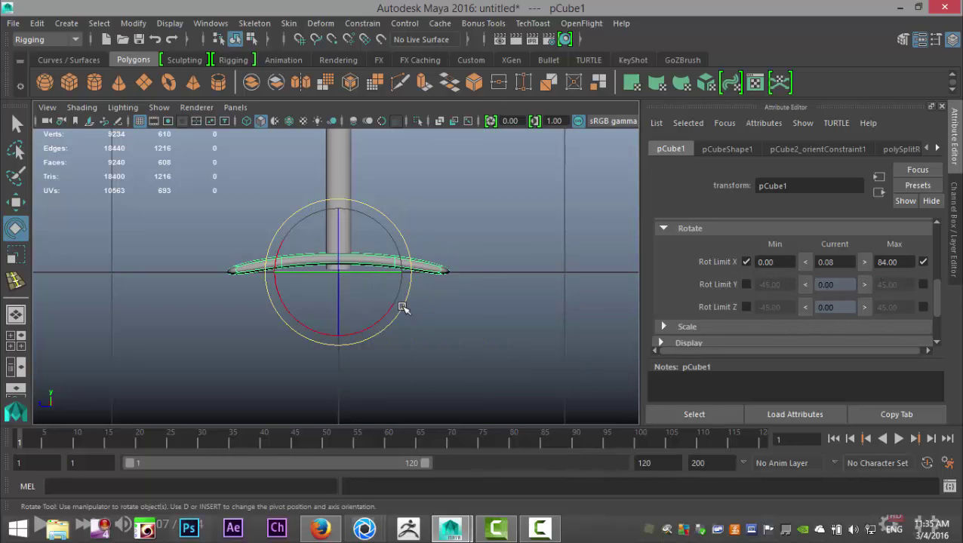
pyautogui.moveTo(403, 308); pyautogui.dragTo(385, 244)
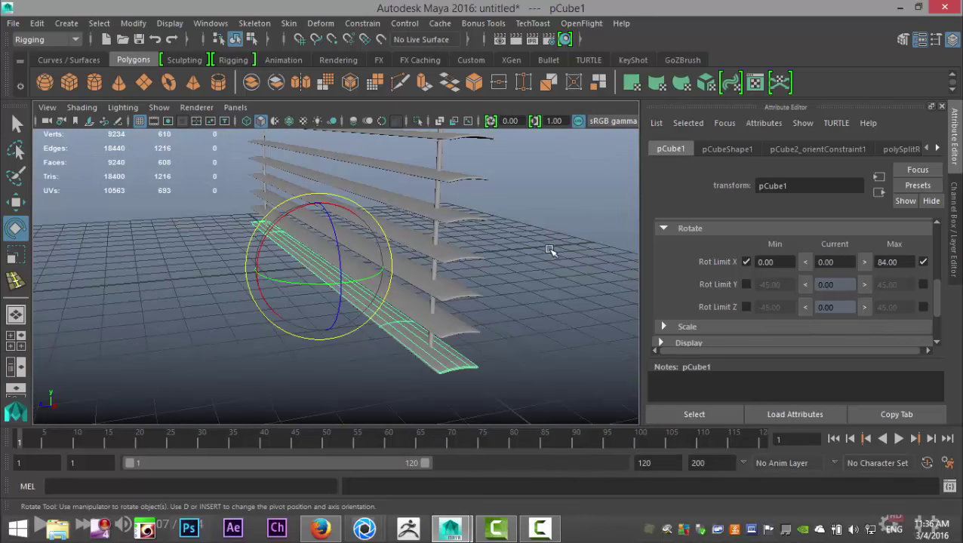
# - Tilt pCube1 to about 40 degrees on X and orbit to inspect the following slats
pyautogui.moveTo(551, 249); pyautogui.dragTo(290, 375)
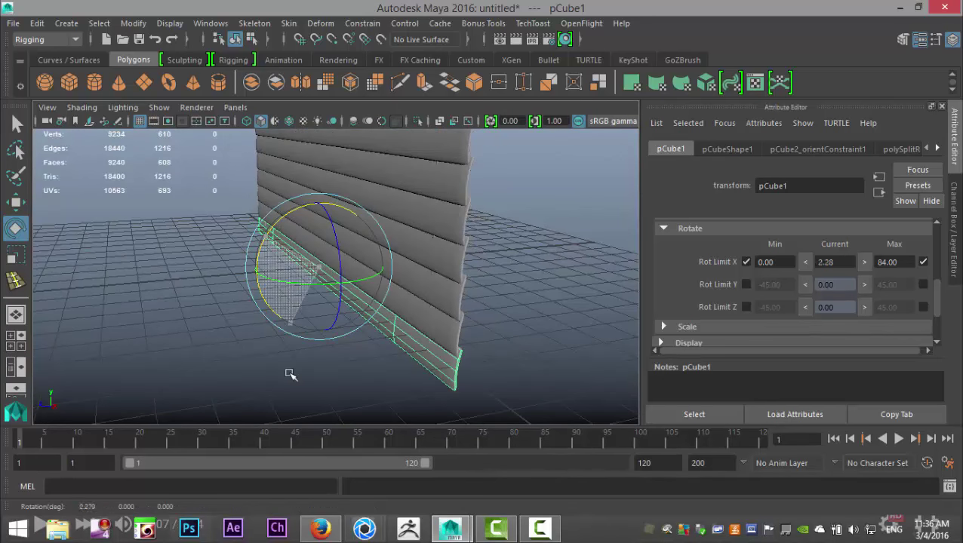
pyautogui.moveTo(291, 374); pyautogui.dragTo(265, 274)
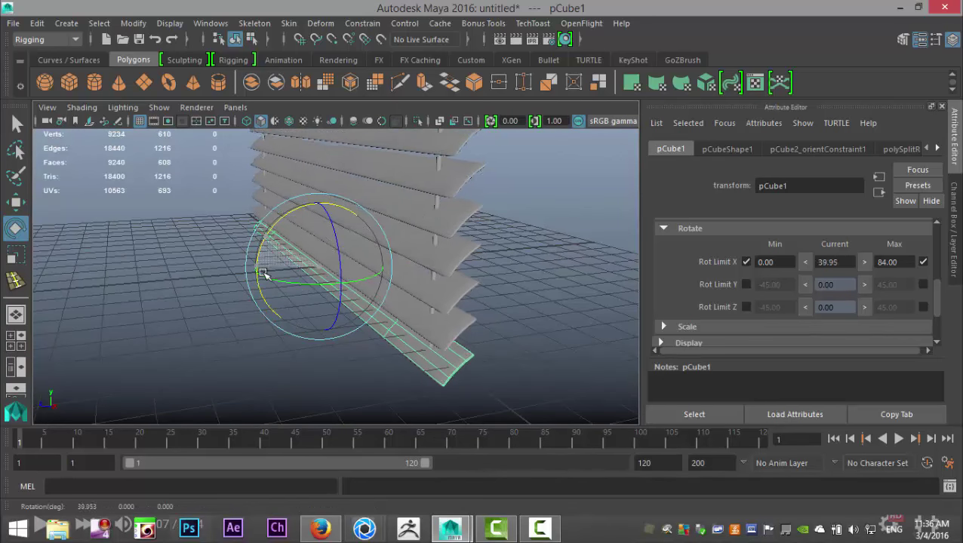
pyautogui.moveTo(264, 274); pyautogui.dragTo(378, 286)
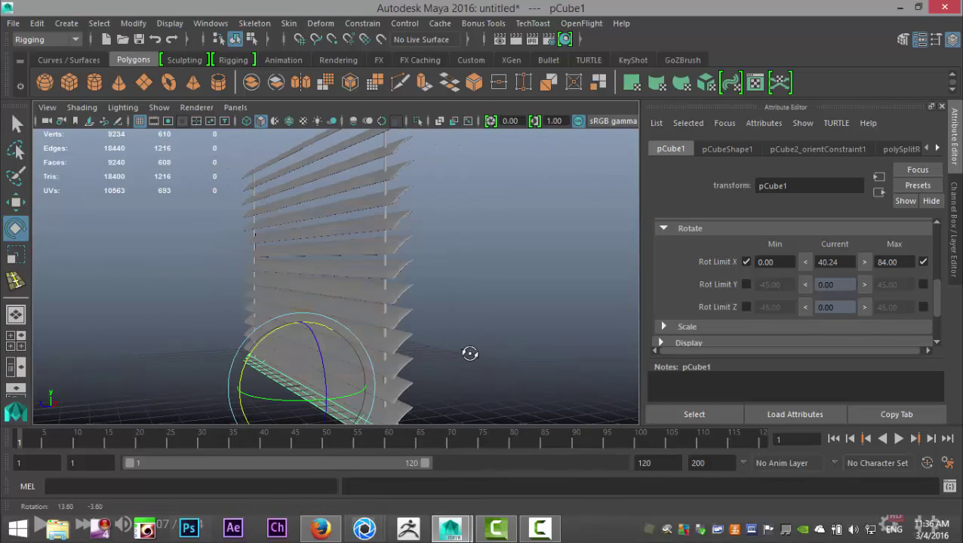
pyautogui.moveTo(470, 353); pyautogui.dragTo(475, 341)
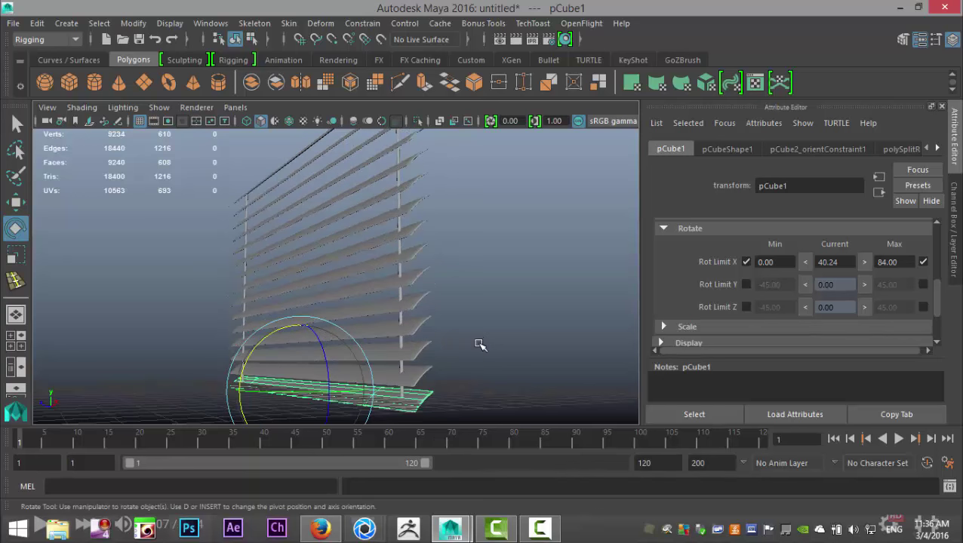
pyautogui.moveTo(481, 345); pyautogui.dragTo(480, 335)
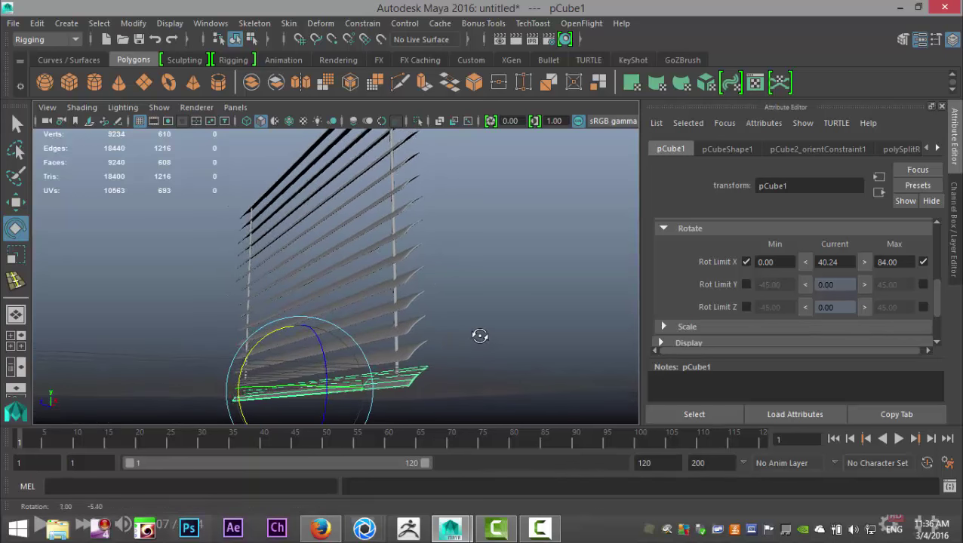